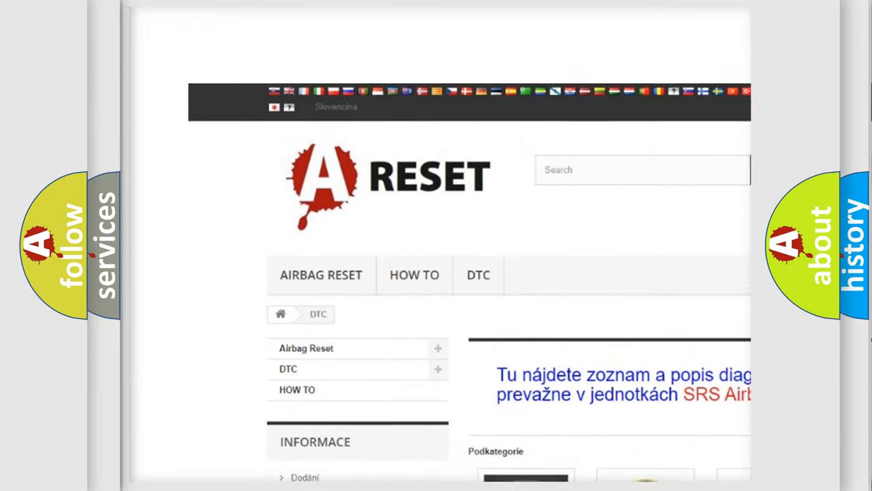
Open the JEEP DTC page from the brand grid and browse its code subcategories.
scroll(up, 3)
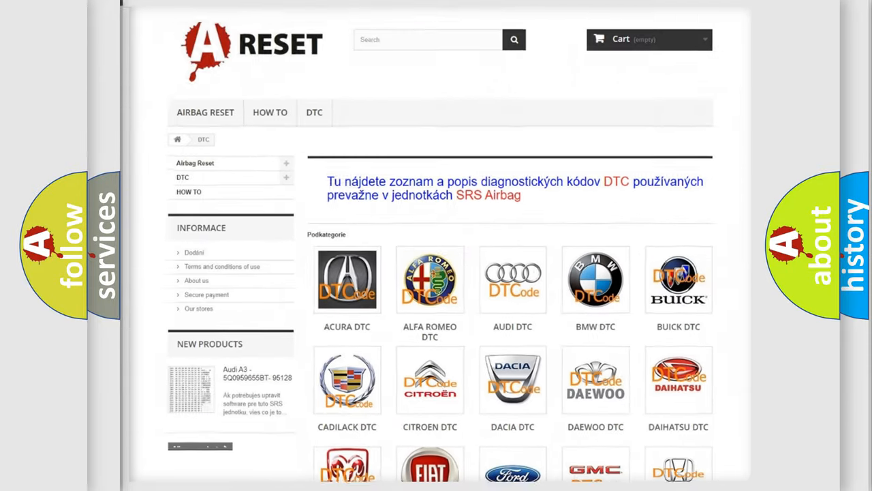
scroll(down, 3)
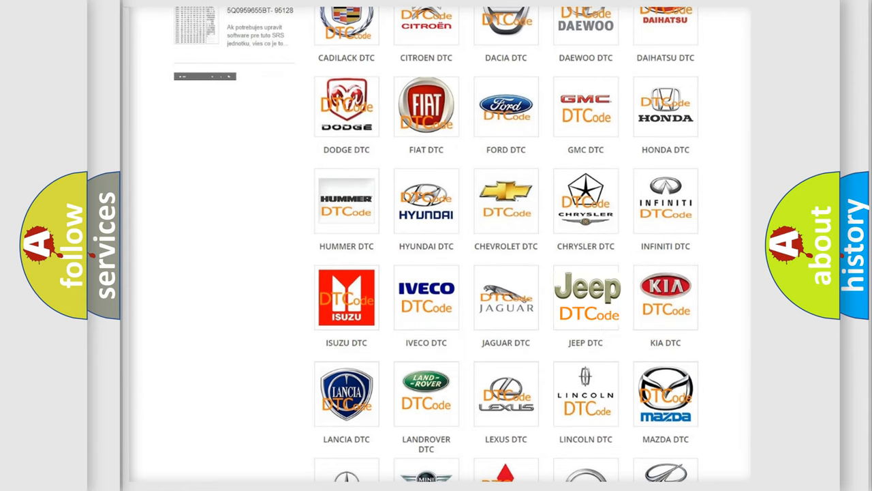
click(585, 296)
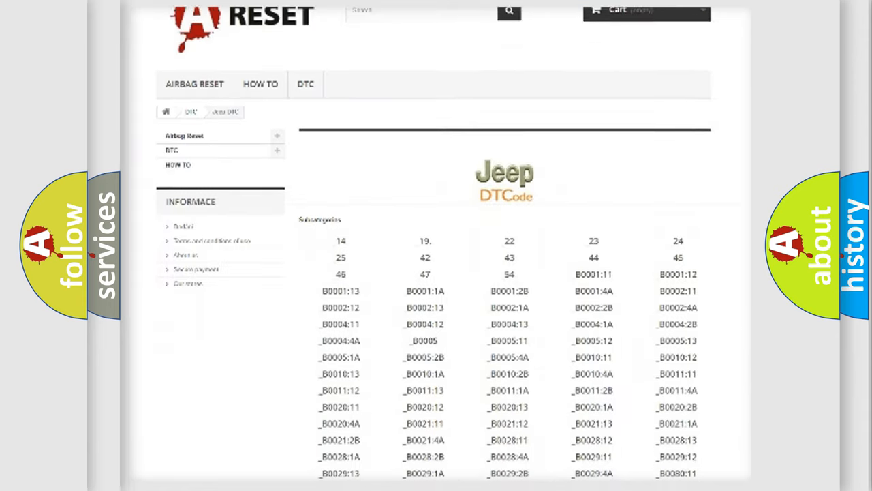
scroll(down, 3)
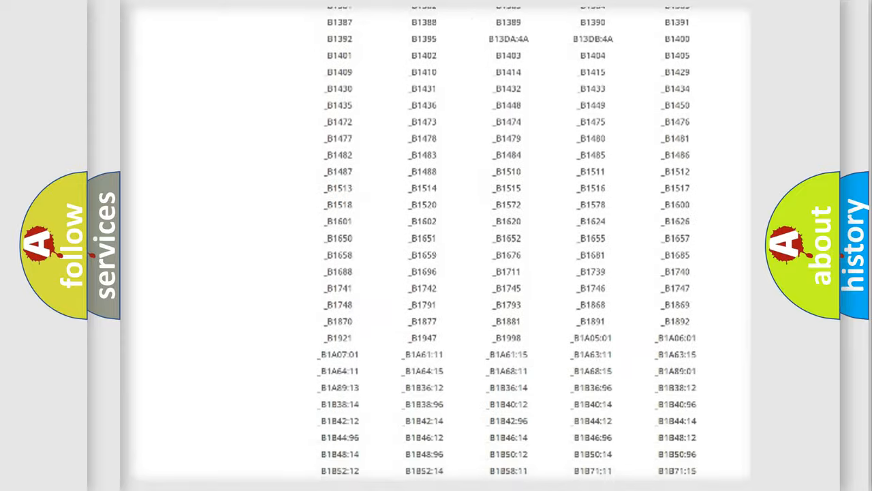
scroll(up, 3)
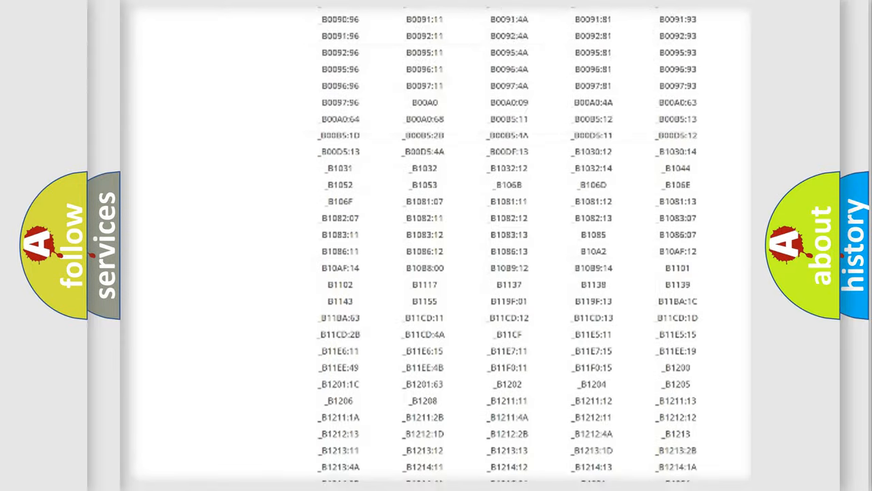
scroll(up, 3)
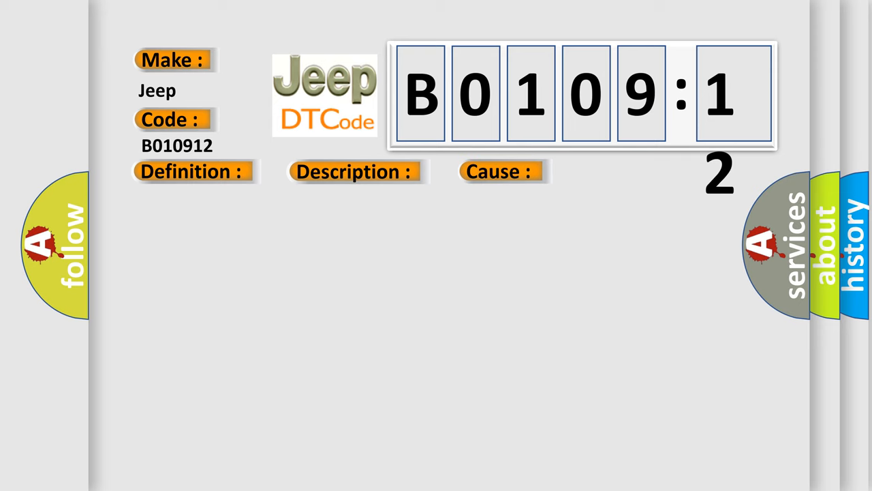
Show the B010912 definition: ECM power source circuit short to battery.
click(191, 171)
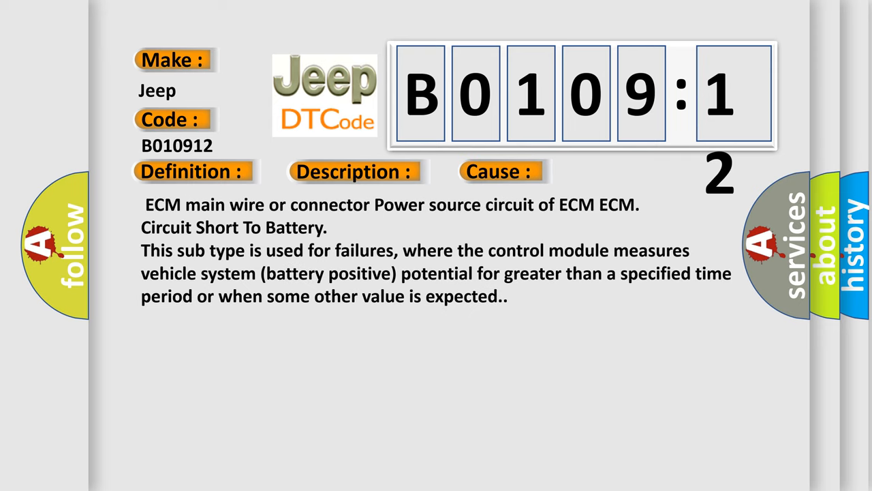